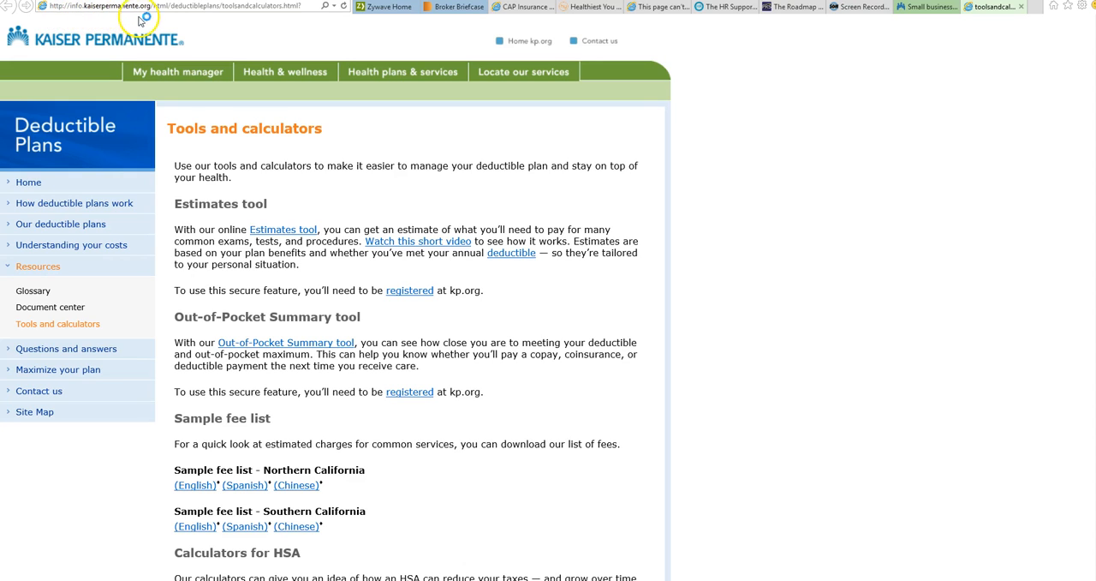
mouse_move(179, 17)
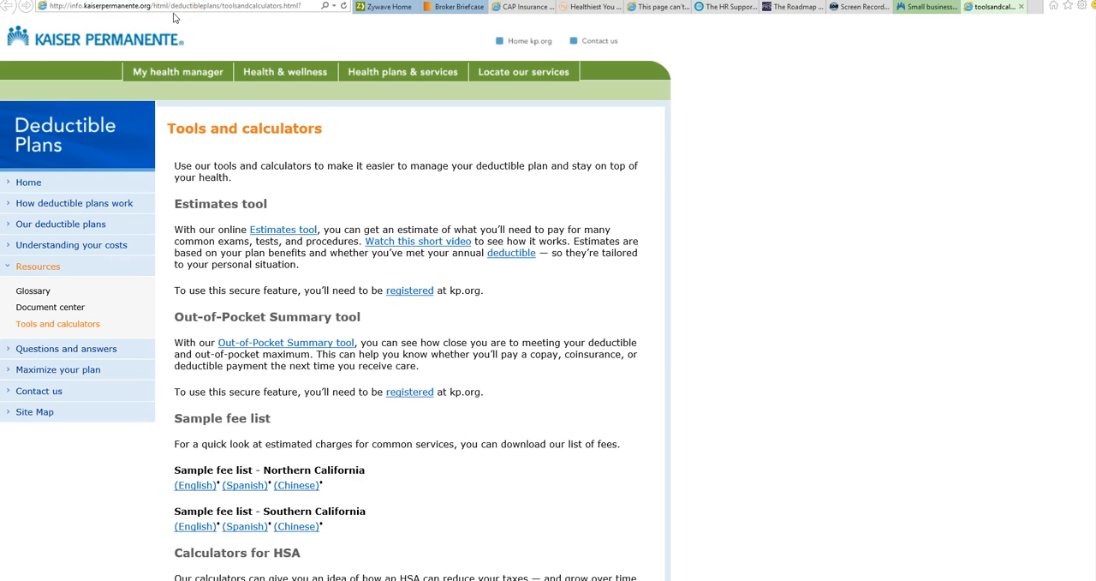
mouse_move(200, 17)
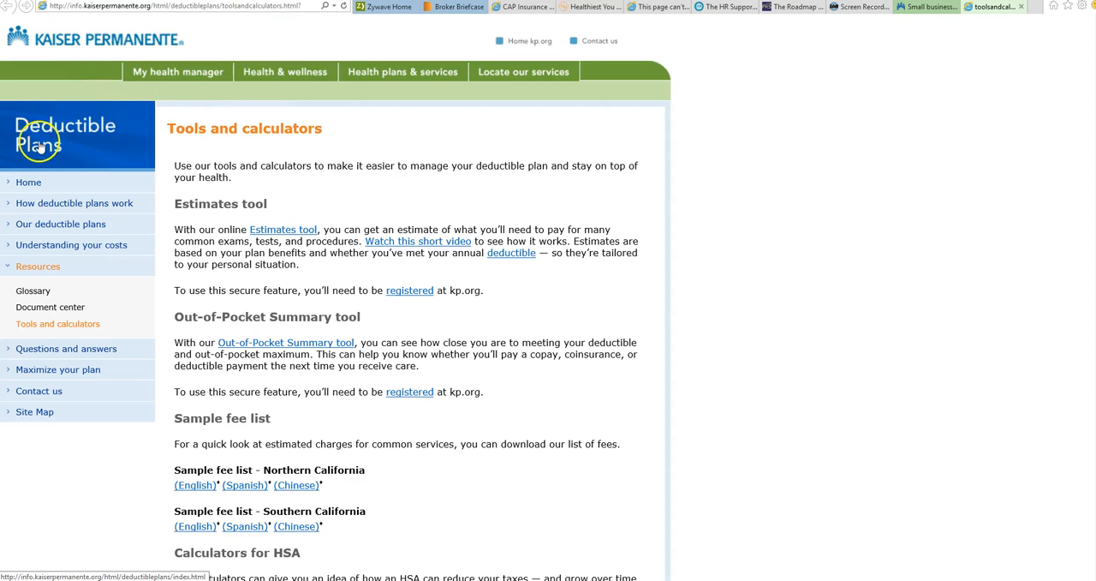
mouse_move(51, 209)
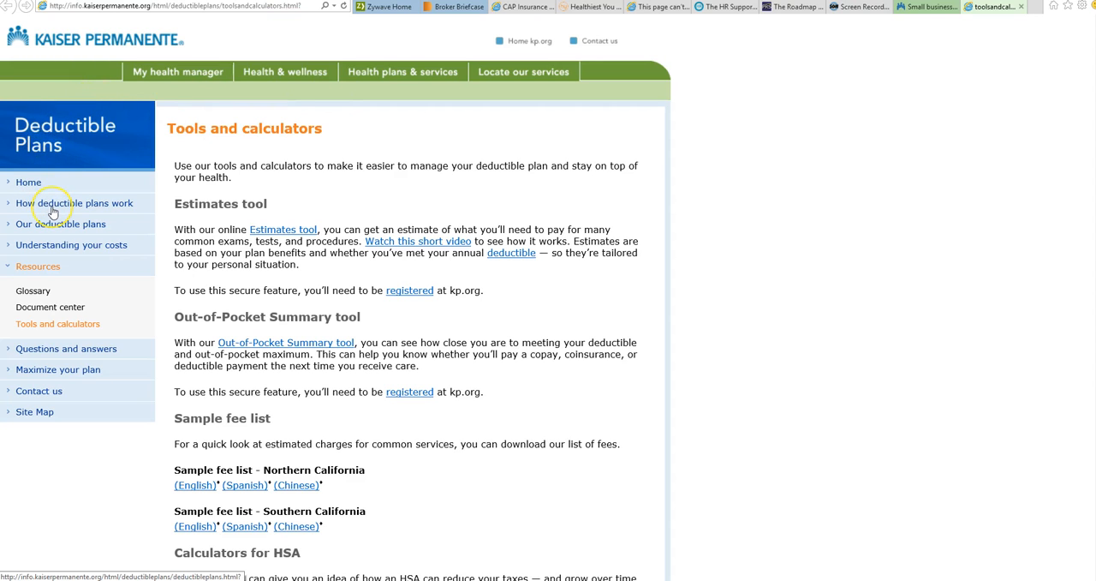
mouse_move(61, 224)
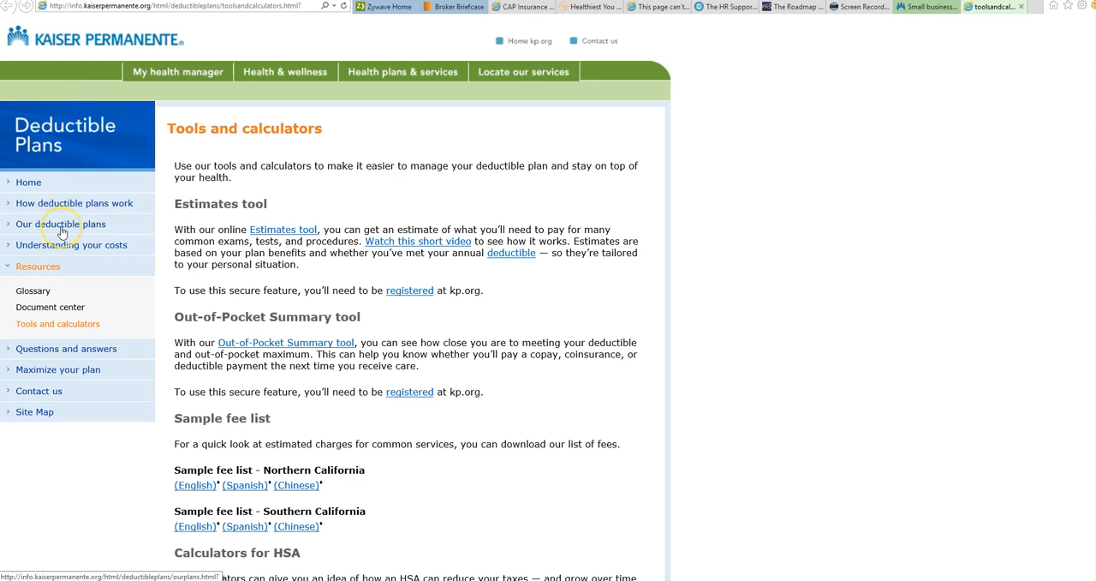
mouse_move(61, 249)
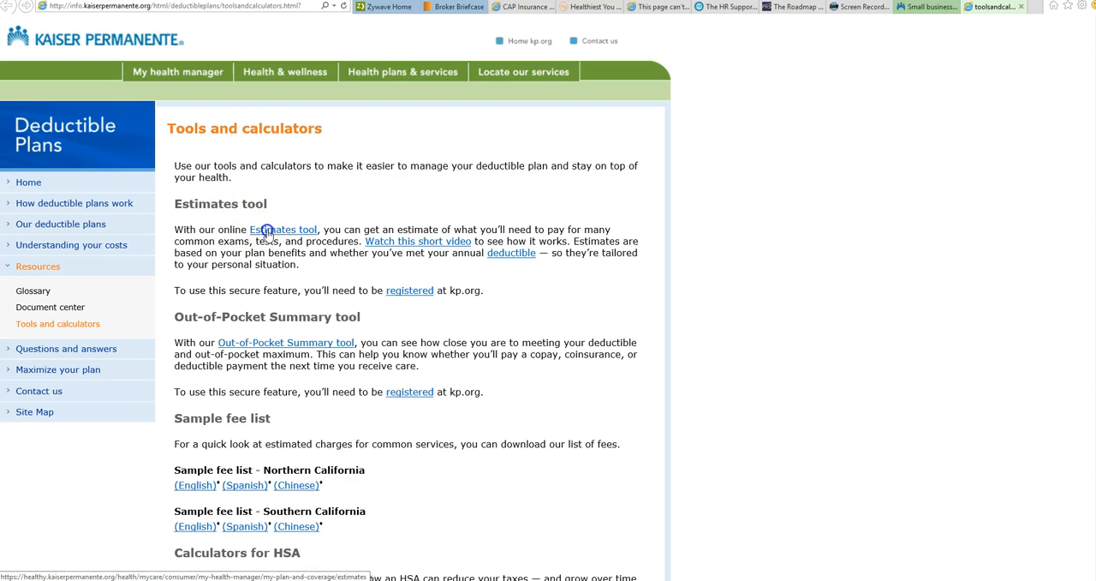
Glance at the Estimates sign-on page, close it, and open the explainer video
left_click(282, 229)
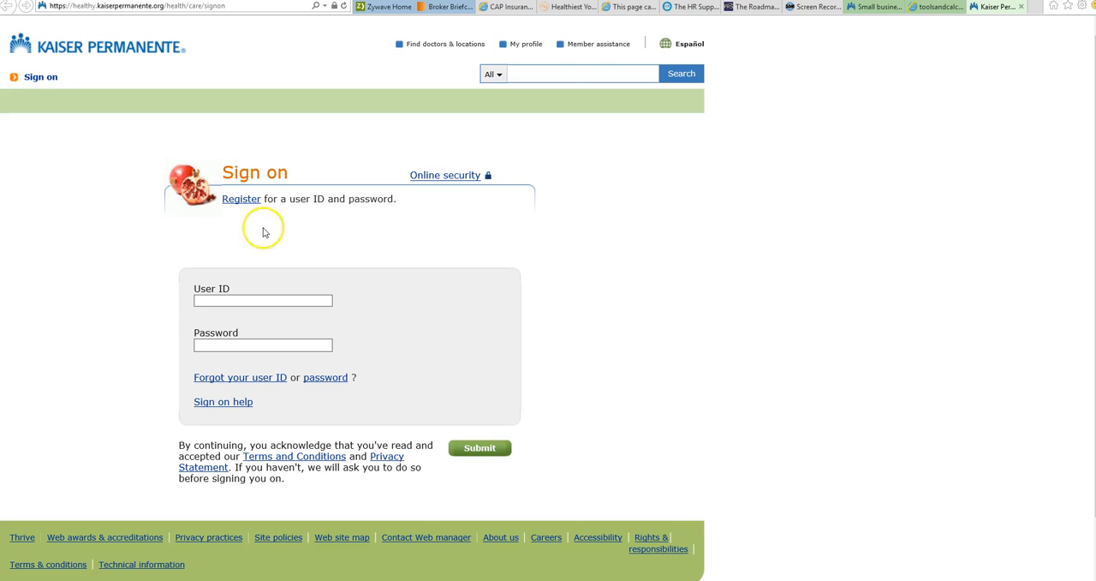
mouse_move(10, 10)
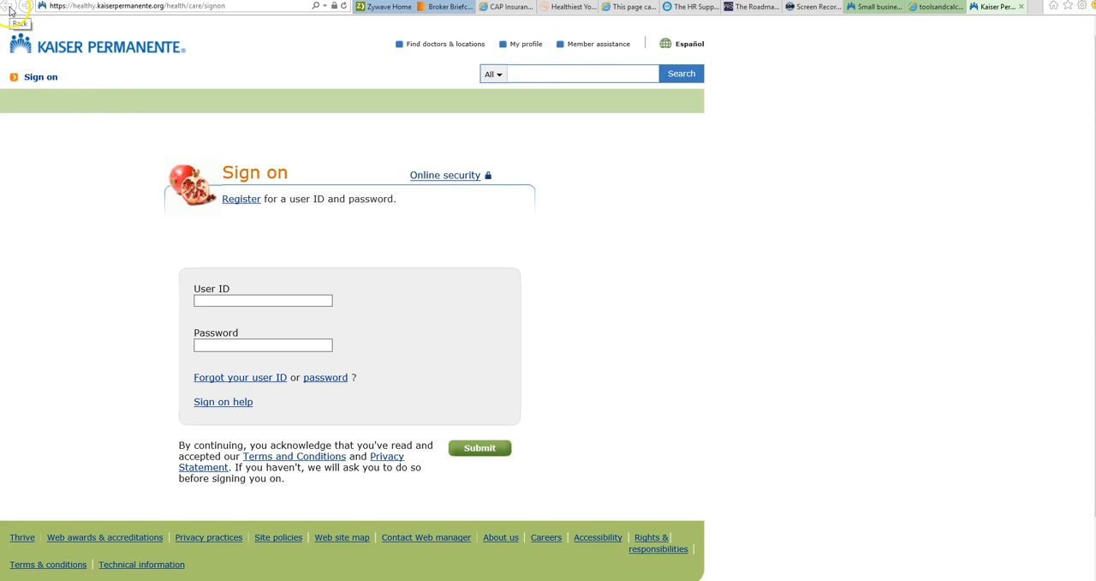
mouse_move(1049, 9)
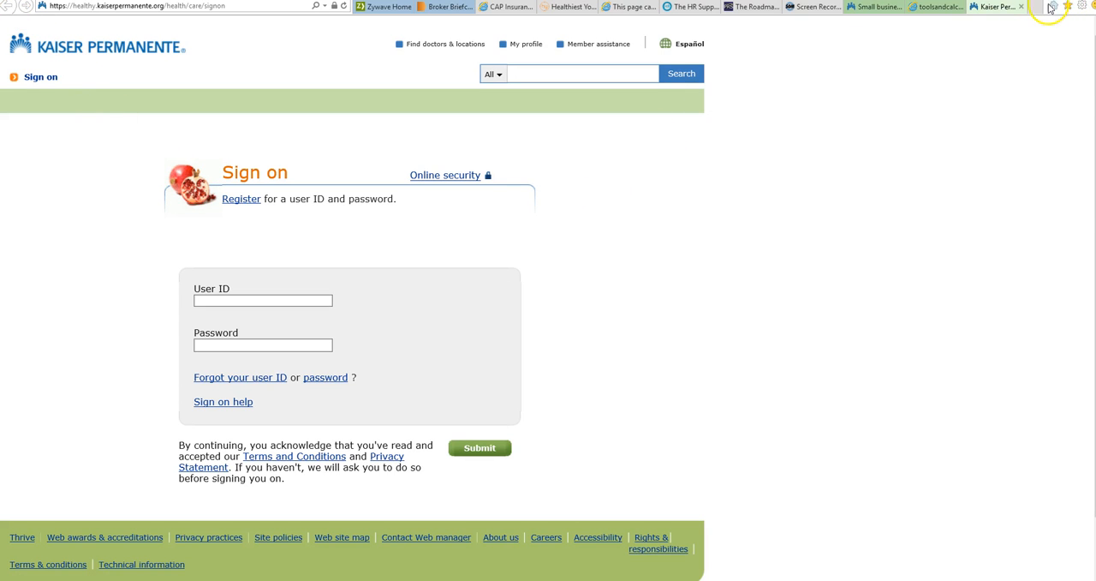
mouse_move(1020, 7)
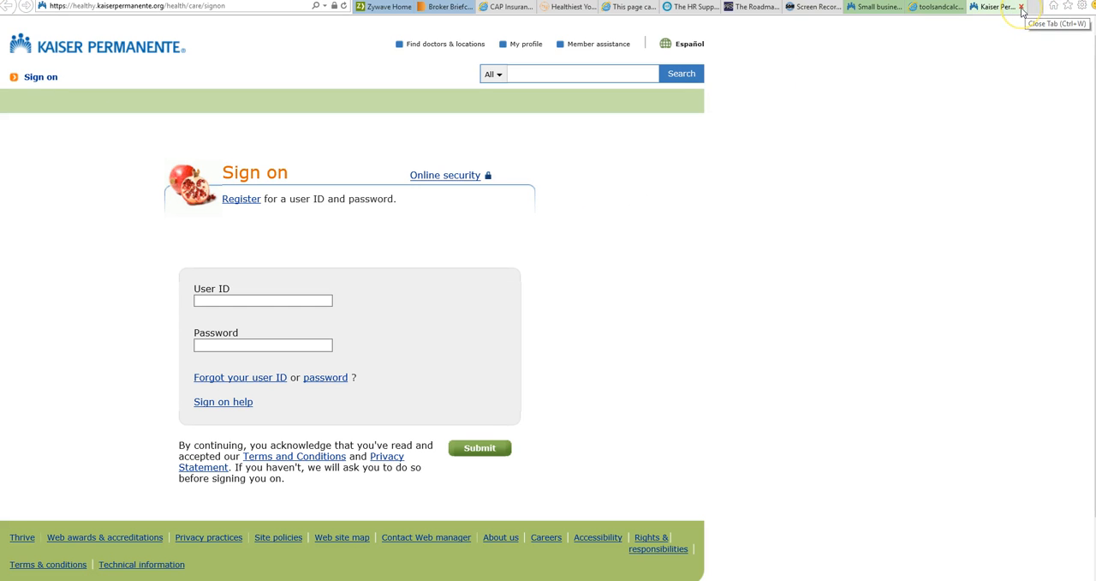
left_click(1021, 6)
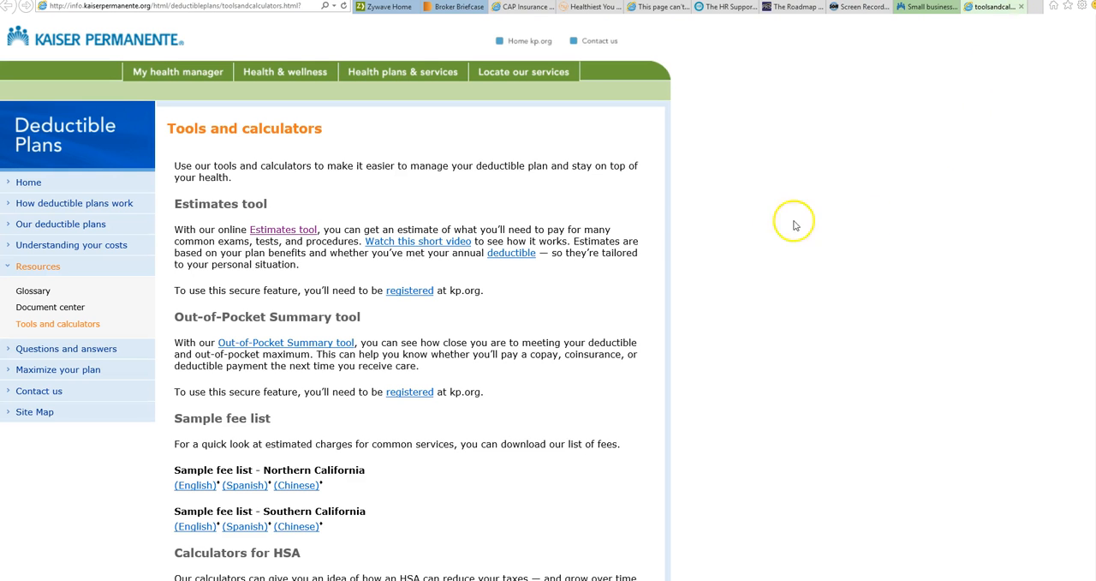
left_click(418, 240)
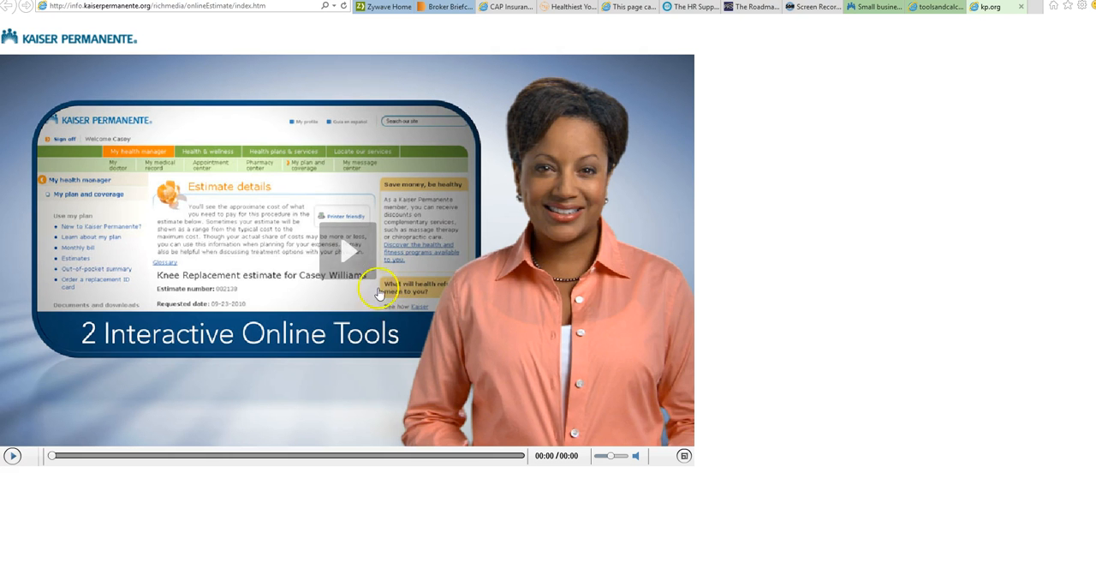
Play the estimates explainer video with the Windows volume raised, letting it finish
left_click(12, 454)
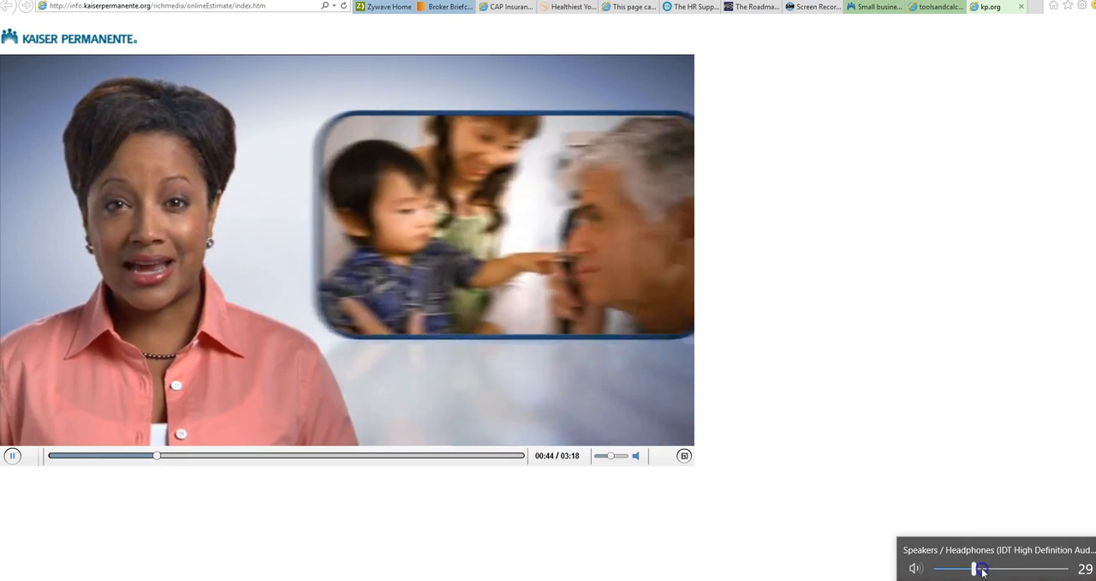
left_click_drag(975, 568, 983, 567)
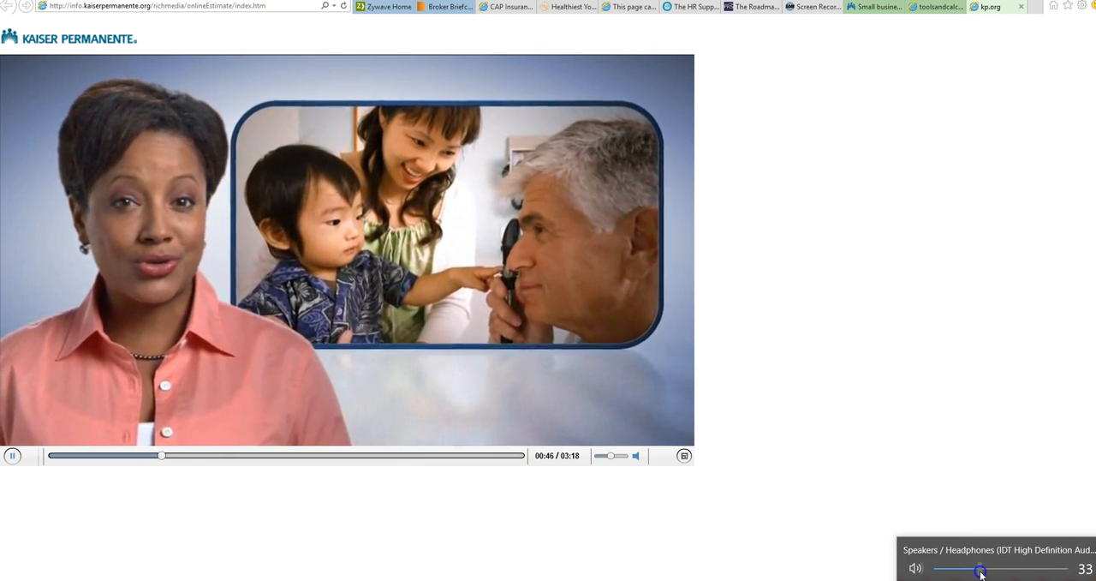
left_click_drag(981, 569, 1006, 569)
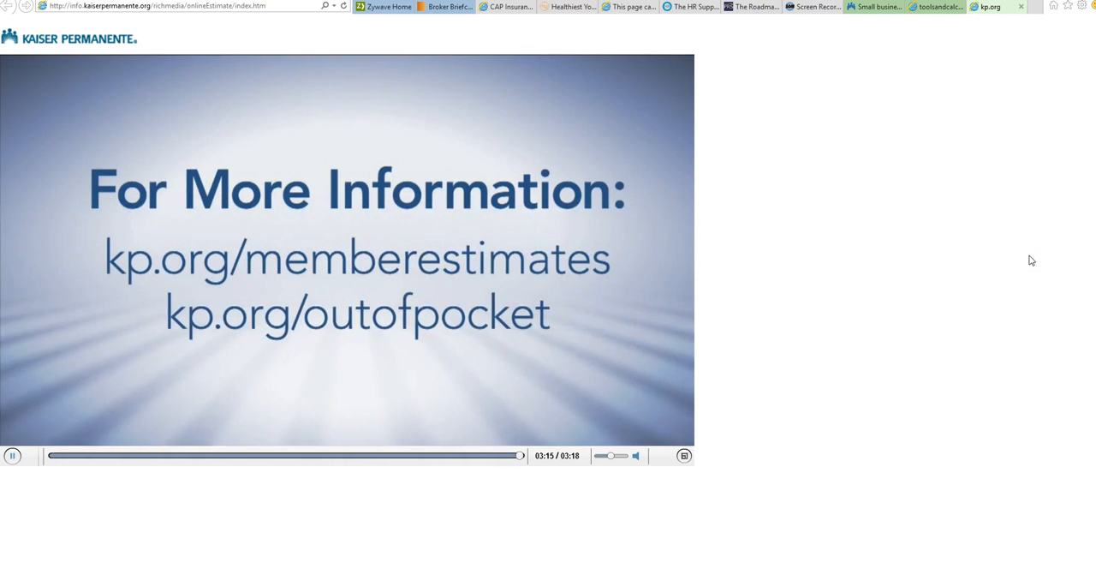
mouse_move(1009, 158)
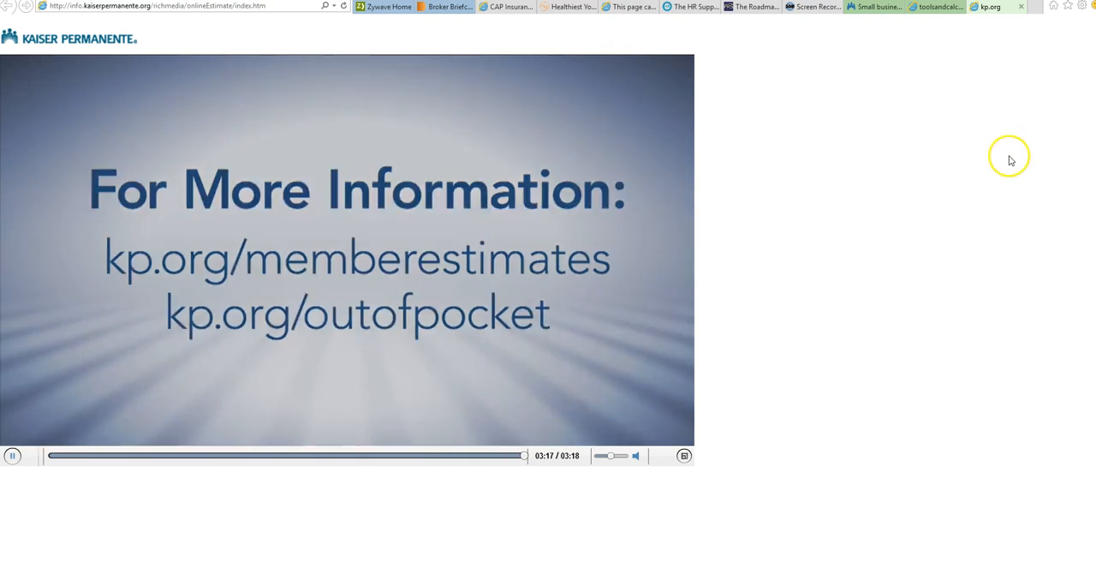
Close the finished video and open the English Southern California sample fee list
left_click(989, 7)
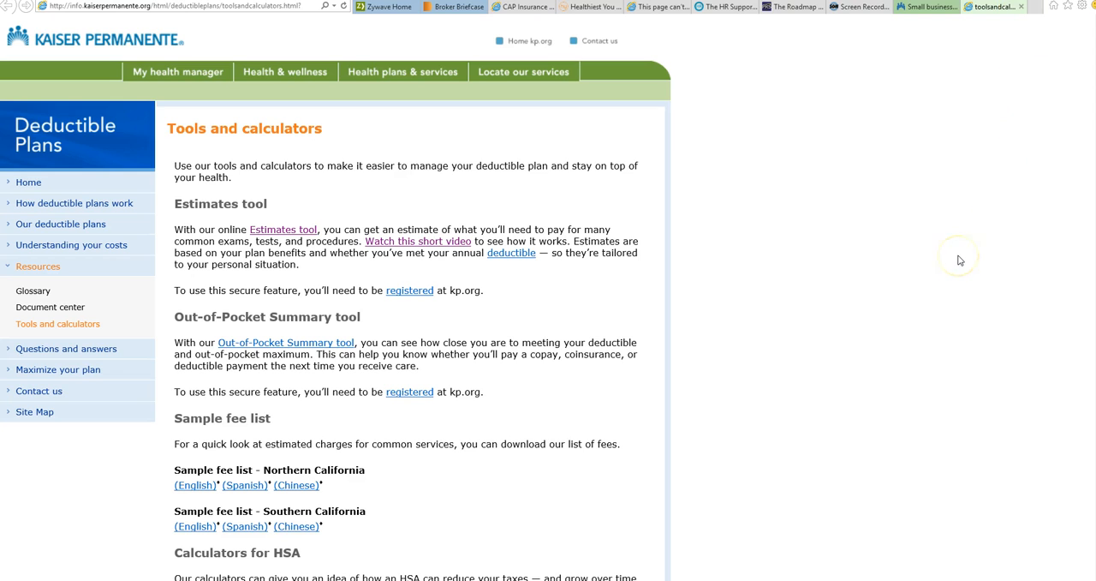
mouse_move(332, 307)
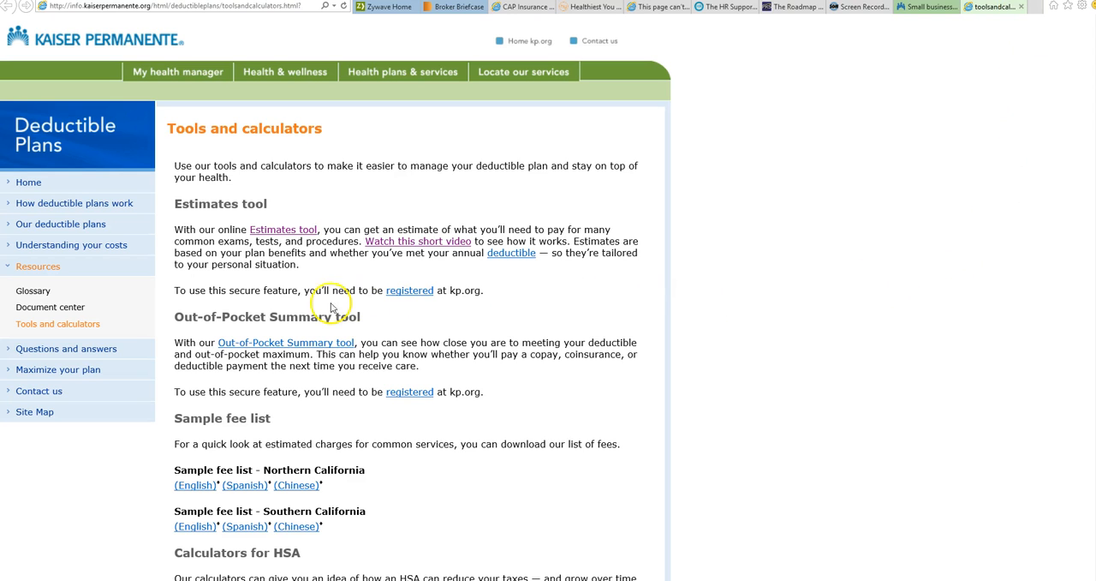
scroll("down", 3)
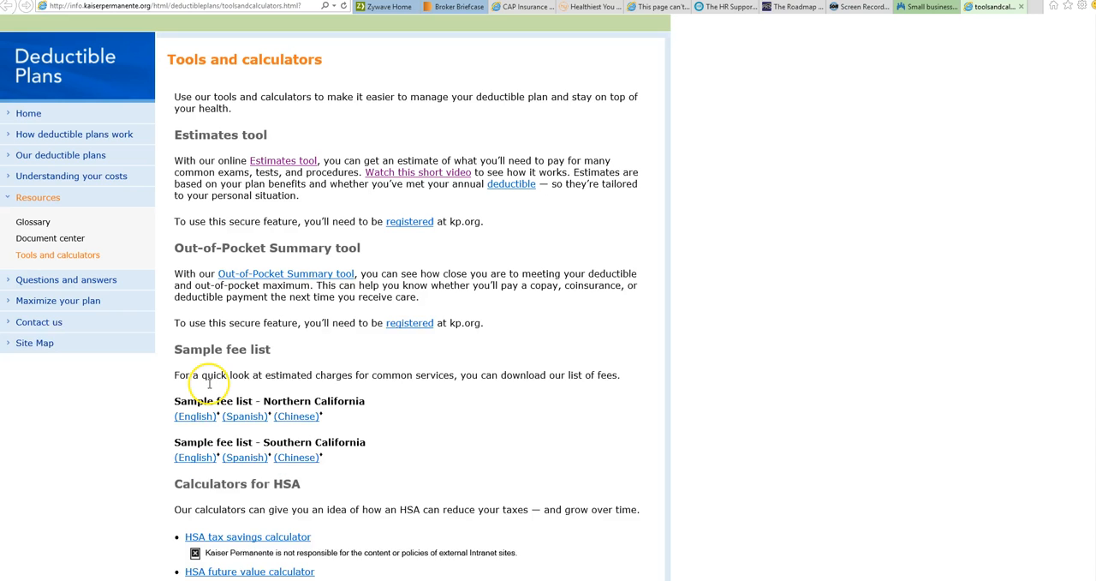
scroll("down", 3)
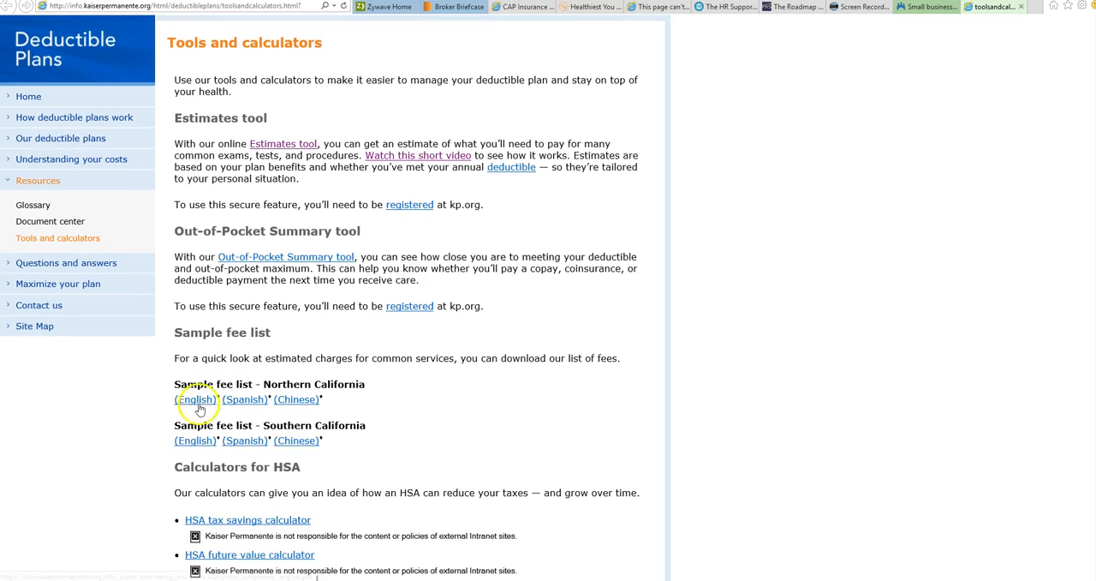
mouse_move(194, 440)
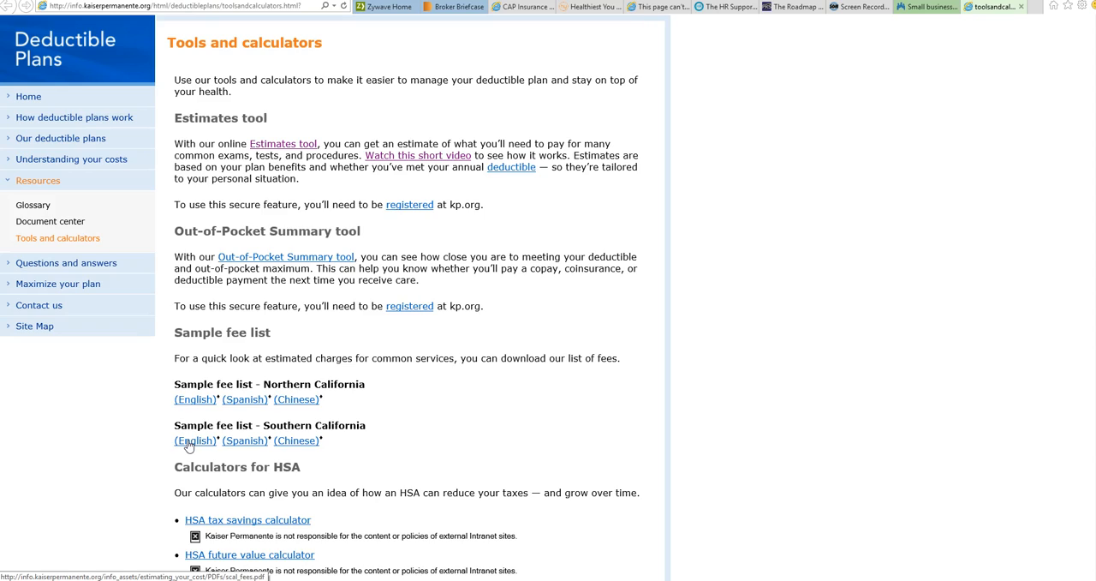
left_click(194, 440)
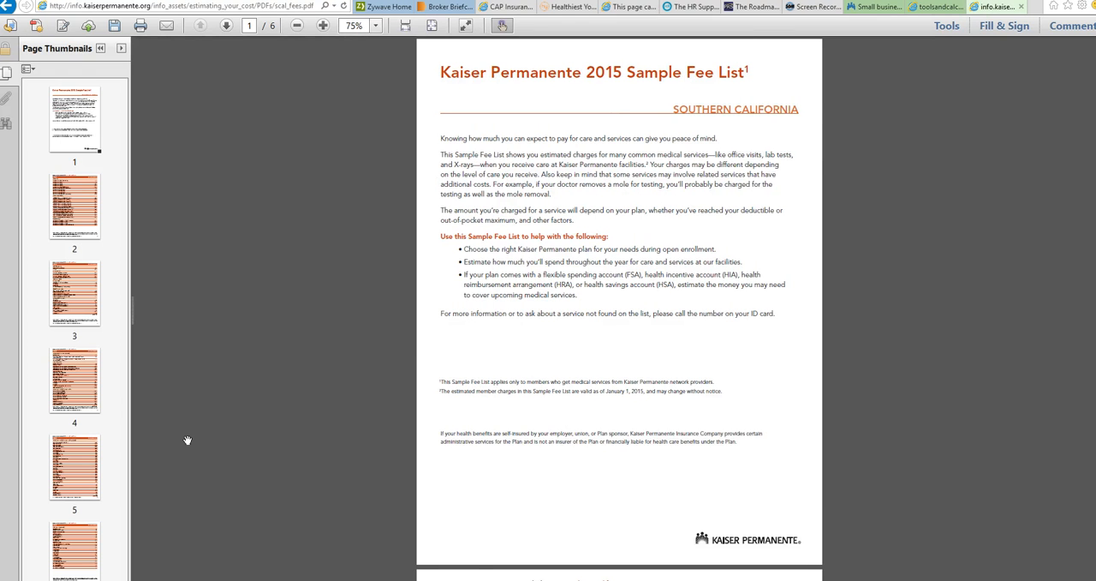
mouse_move(593, 112)
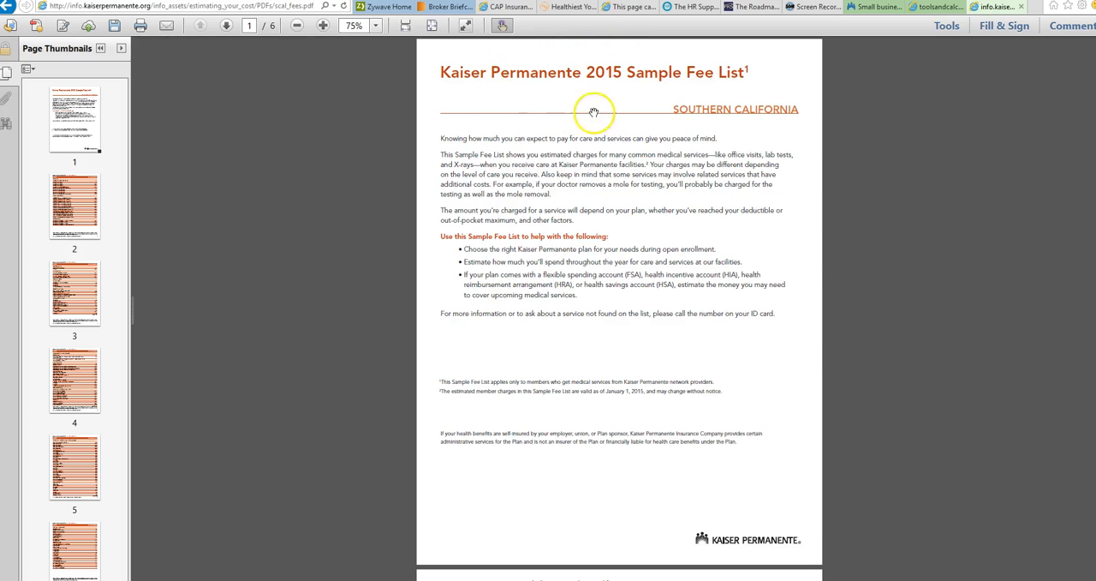
mouse_move(462, 77)
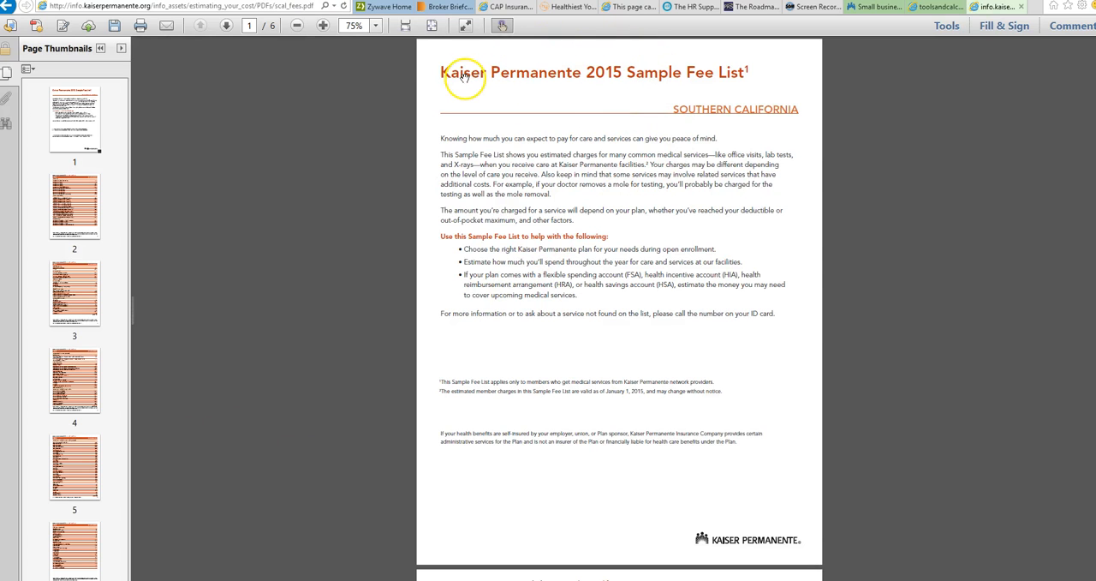
Zoom the fee list to 150% and read through pages 2–4 to Tests and Procedures
left_click(323, 25)
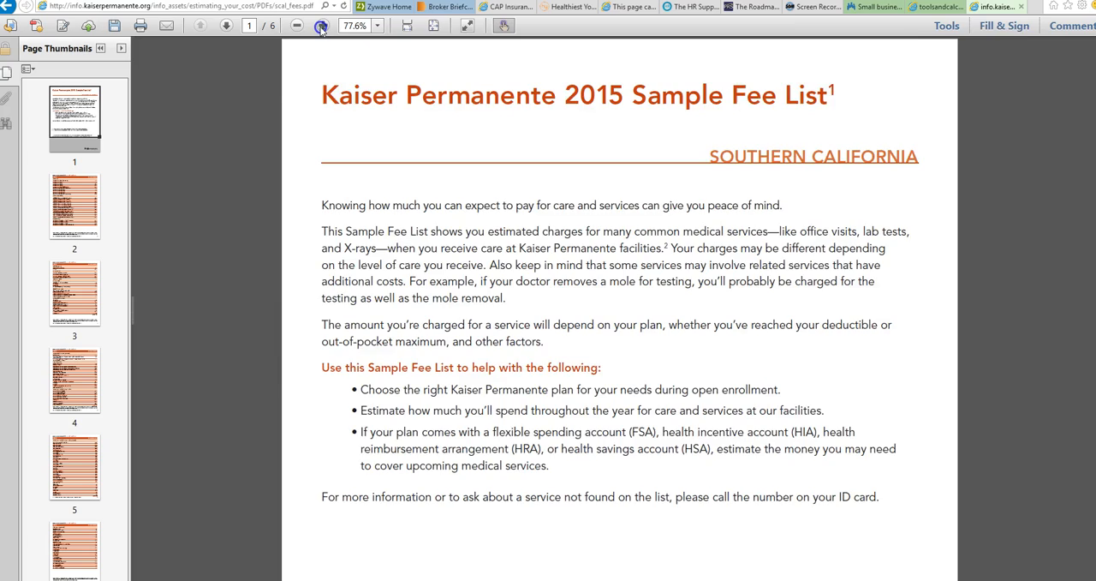
left_click(323, 24)
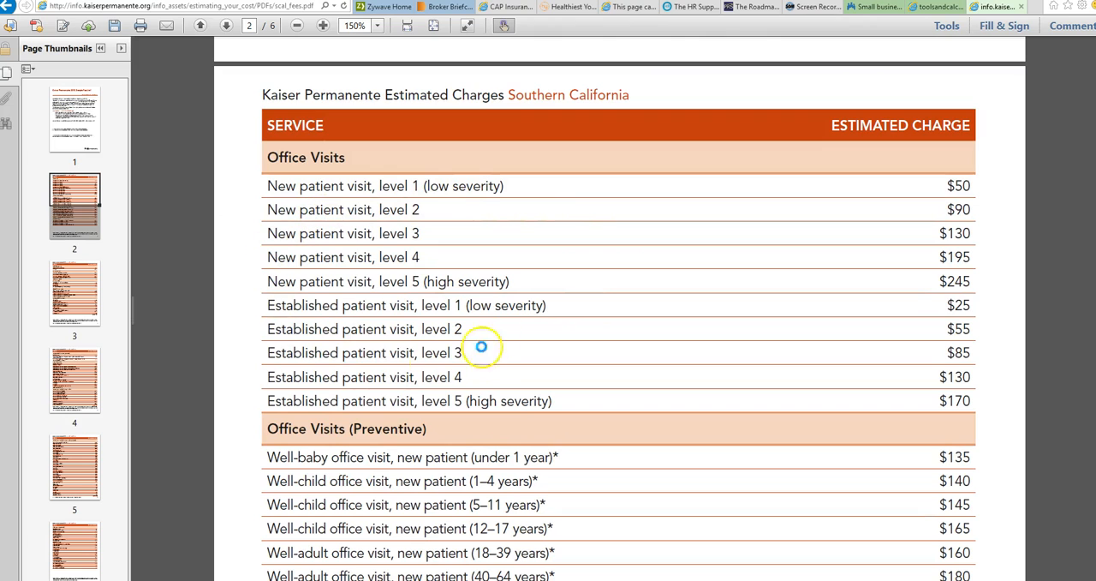
mouse_move(468, 377)
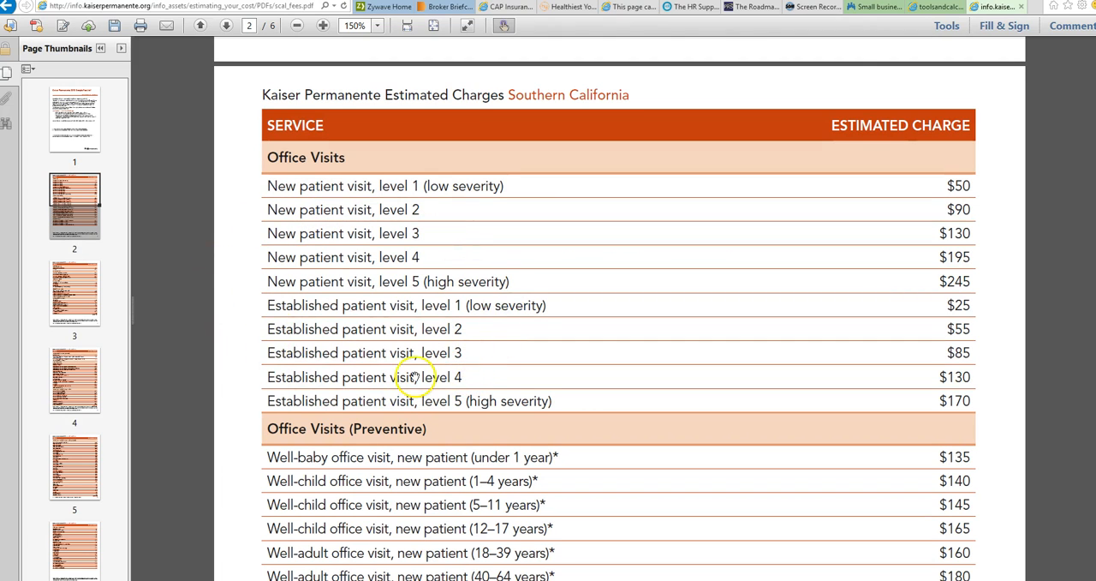
mouse_move(995, 366)
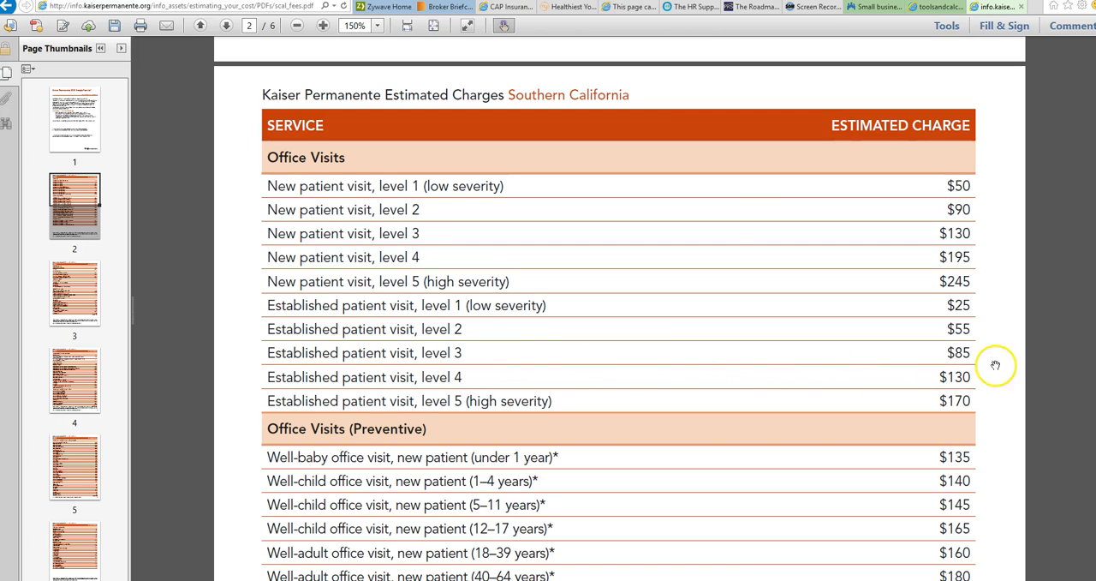
mouse_move(929, 349)
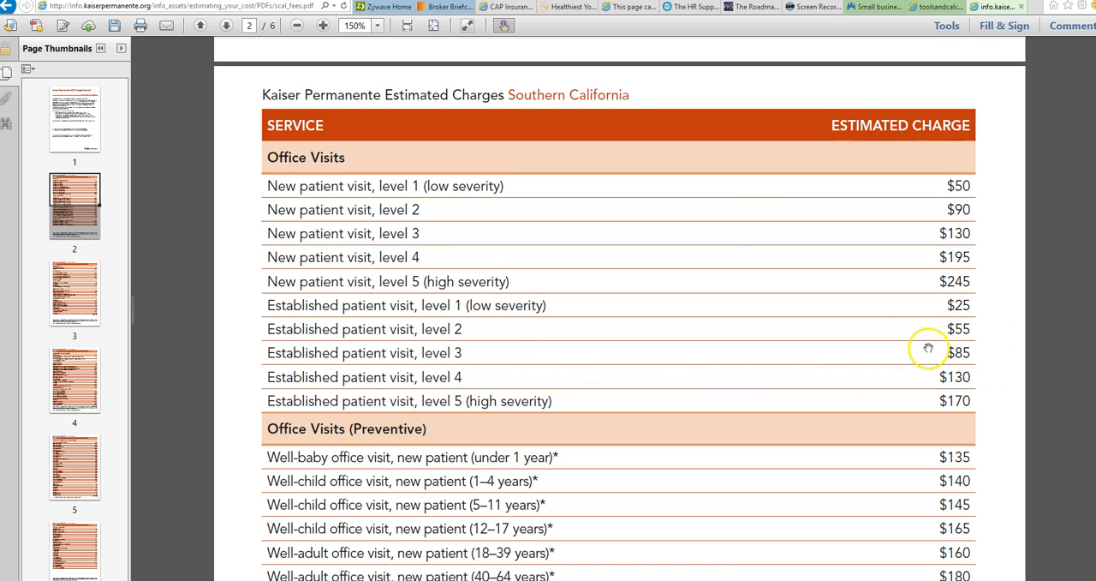
scroll("down", 3)
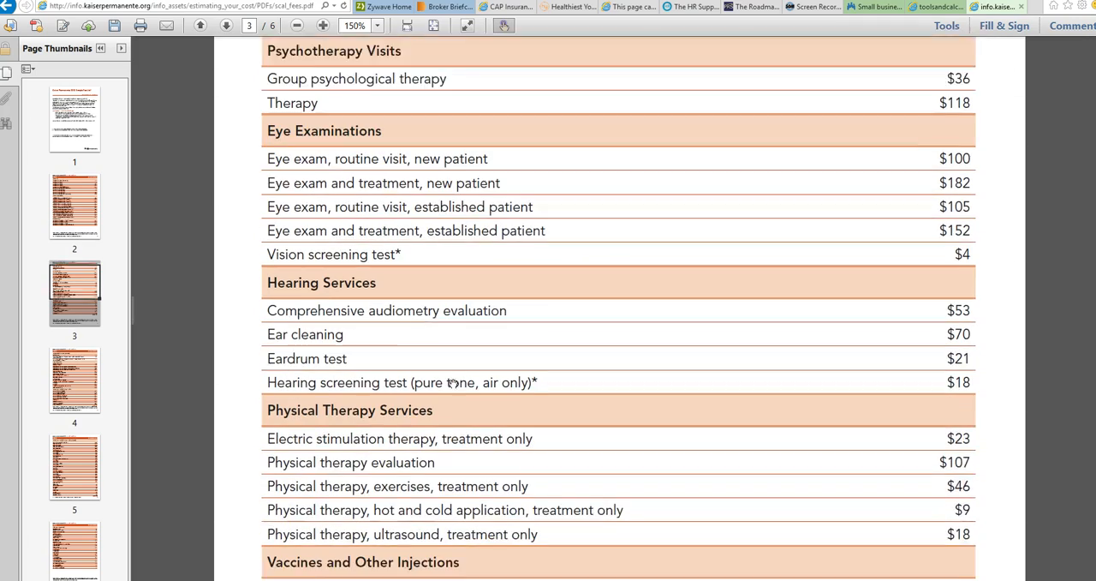
scroll("down", 3)
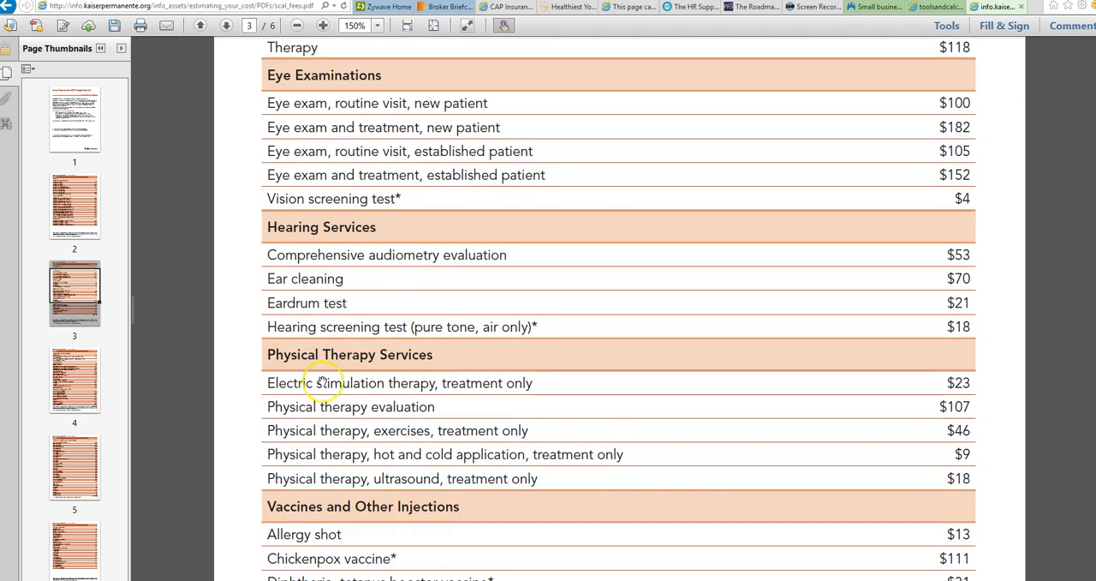
scroll("down", 3)
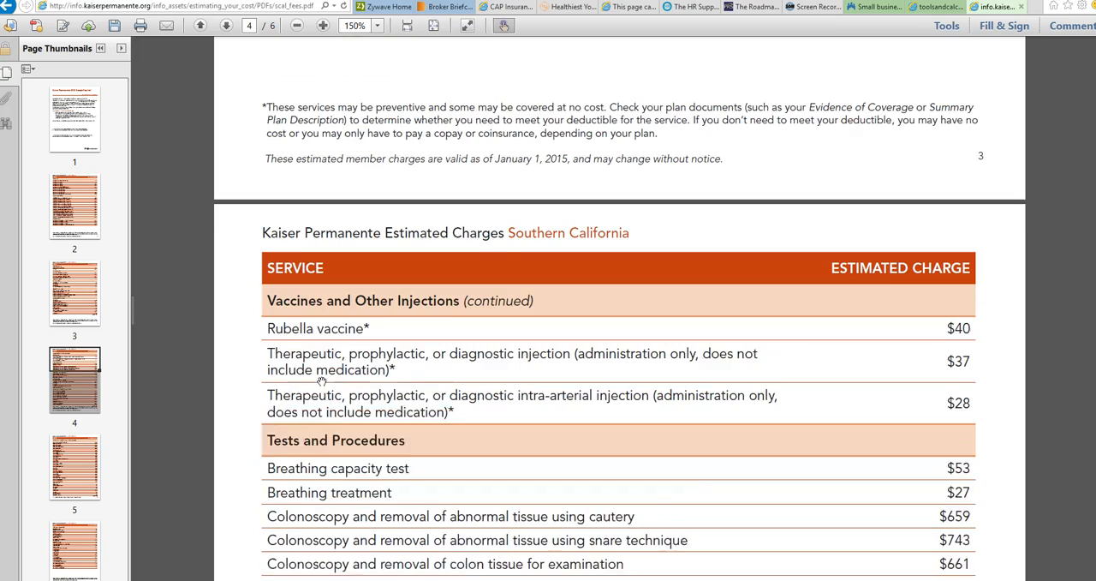
scroll("down", 3)
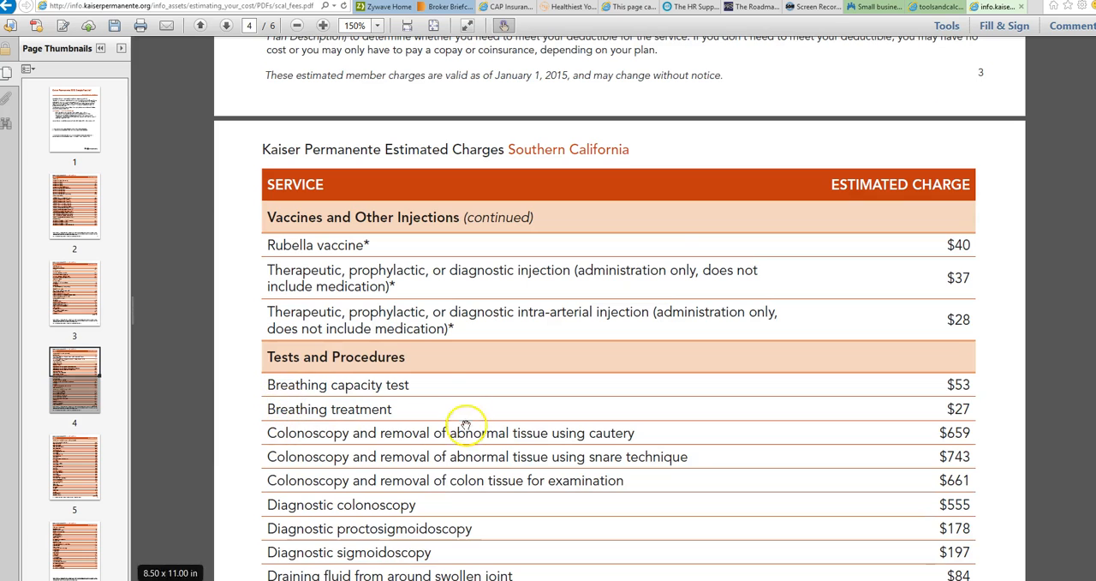
mouse_move(351, 436)
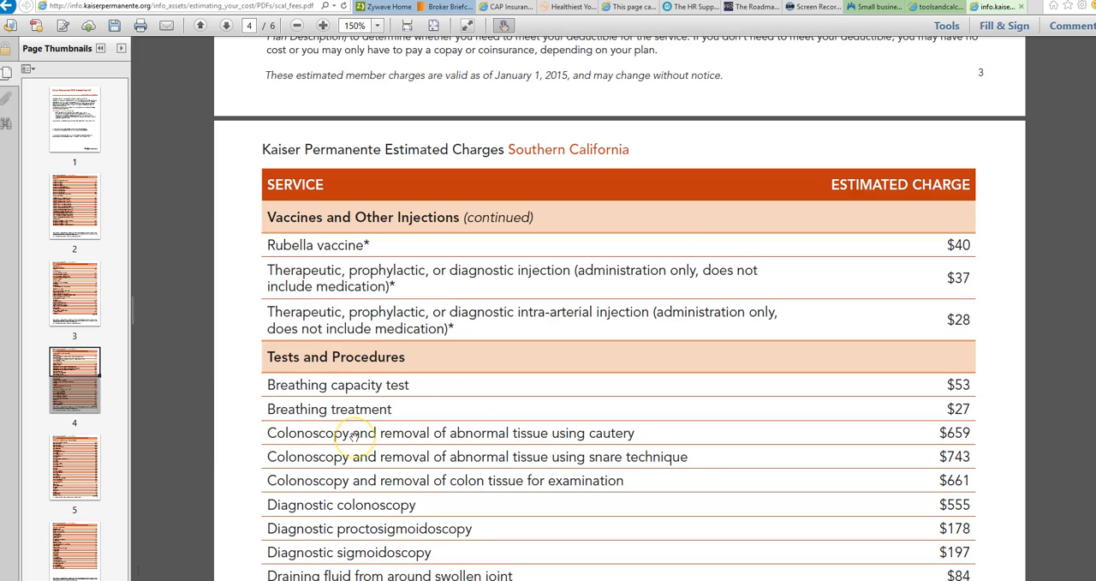
scroll("down", 3)
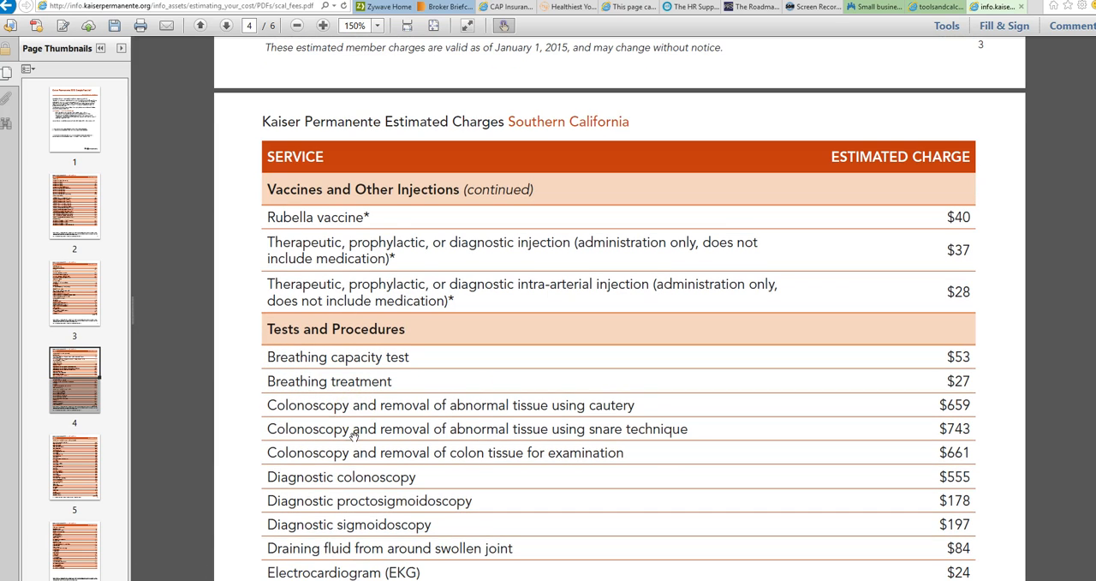
mouse_move(915, 168)
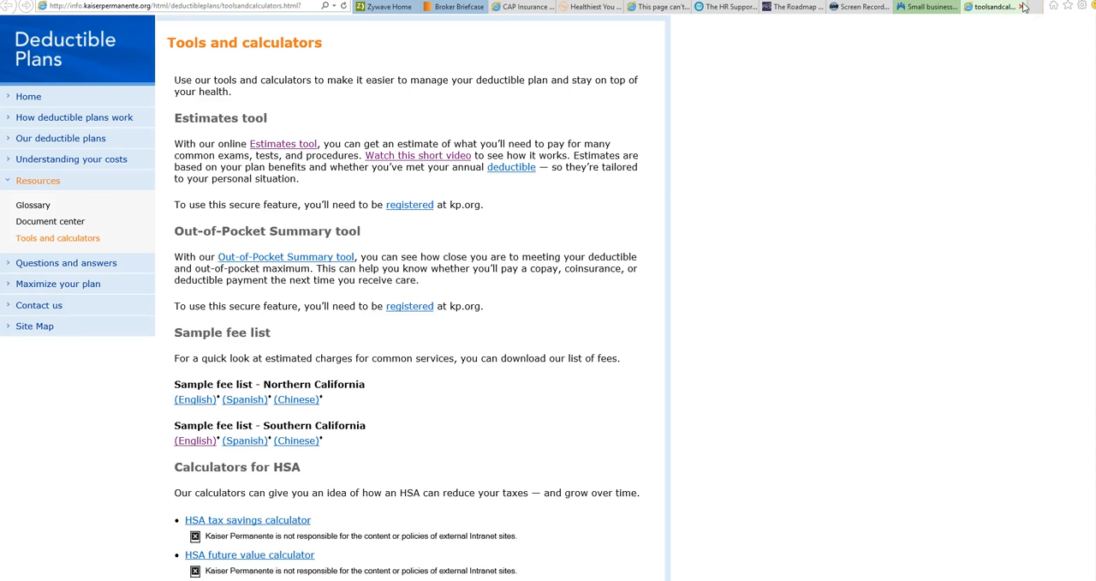
mouse_move(648, 345)
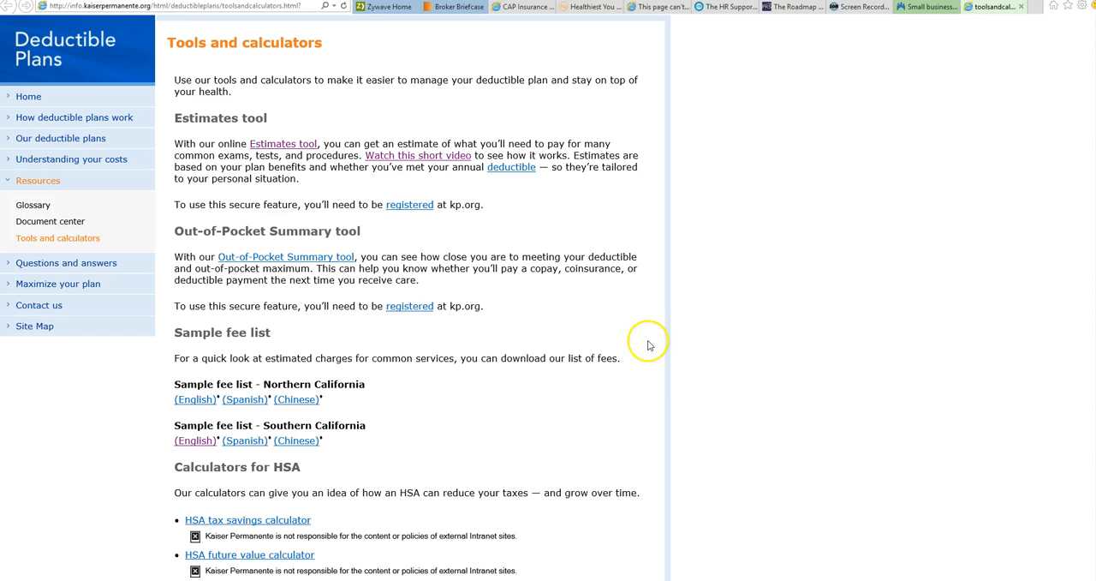
mouse_move(723, 264)
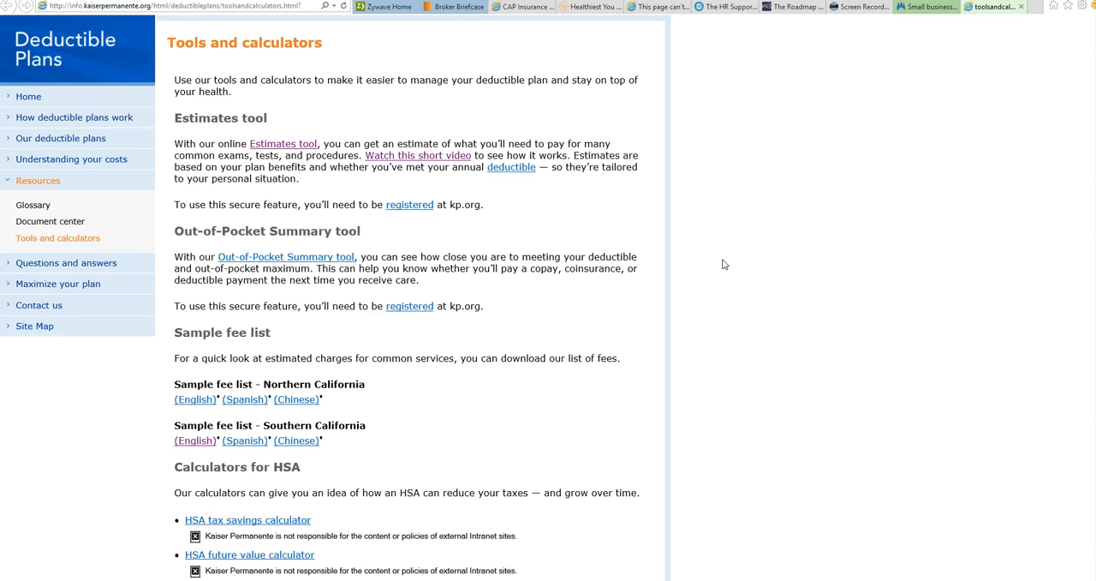
mouse_move(120, 569)
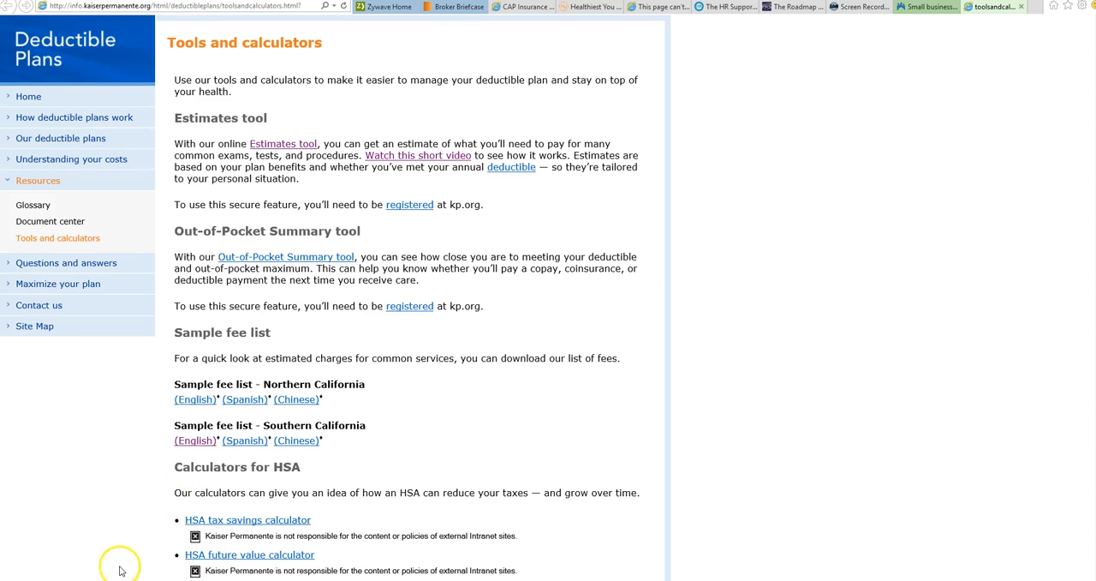
mouse_move(102, 576)
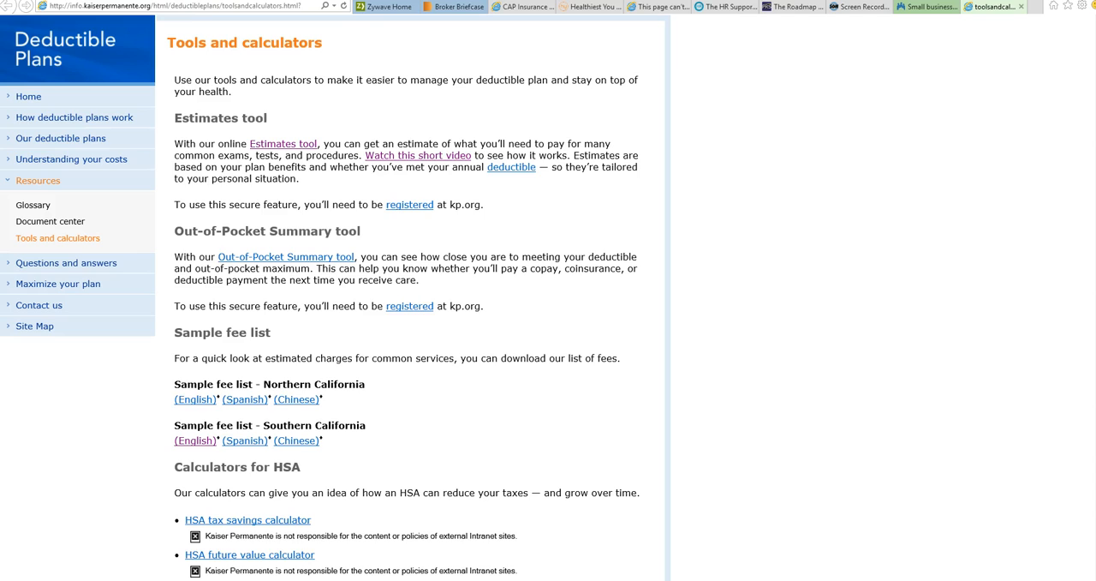
mouse_move(104, 486)
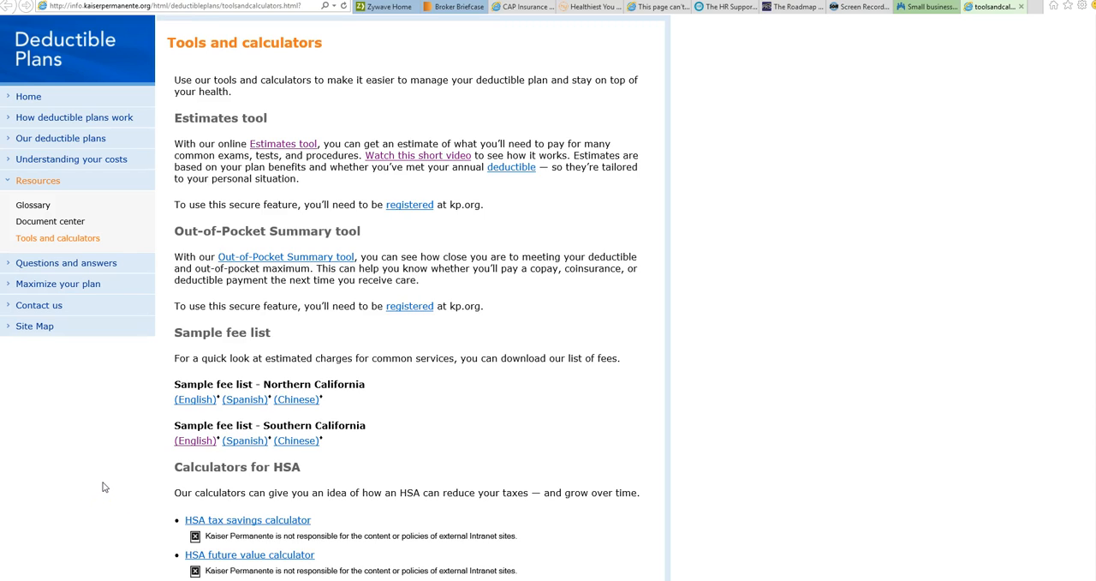